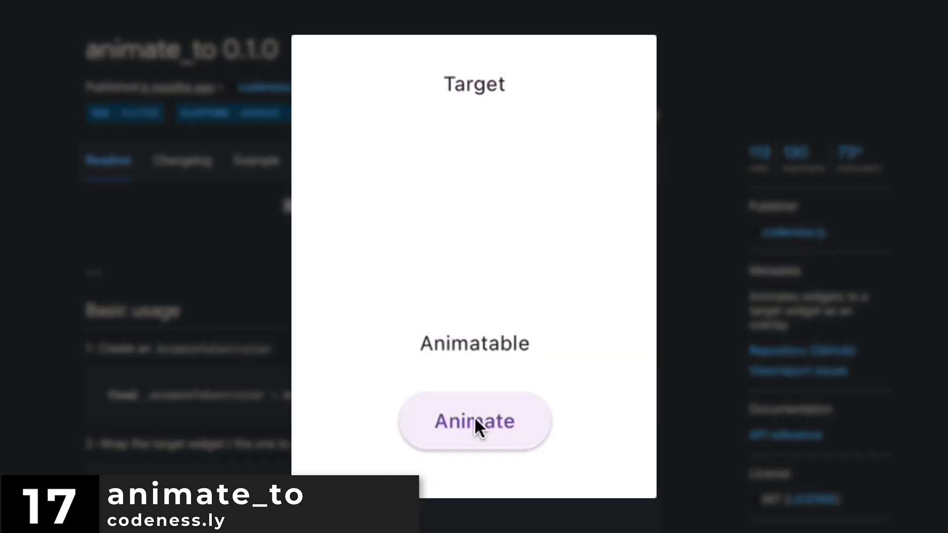
- Demo animate_to's widget animation, advance a flutter_deck slide, and switch routefly to Favorites
left_click(473, 421)
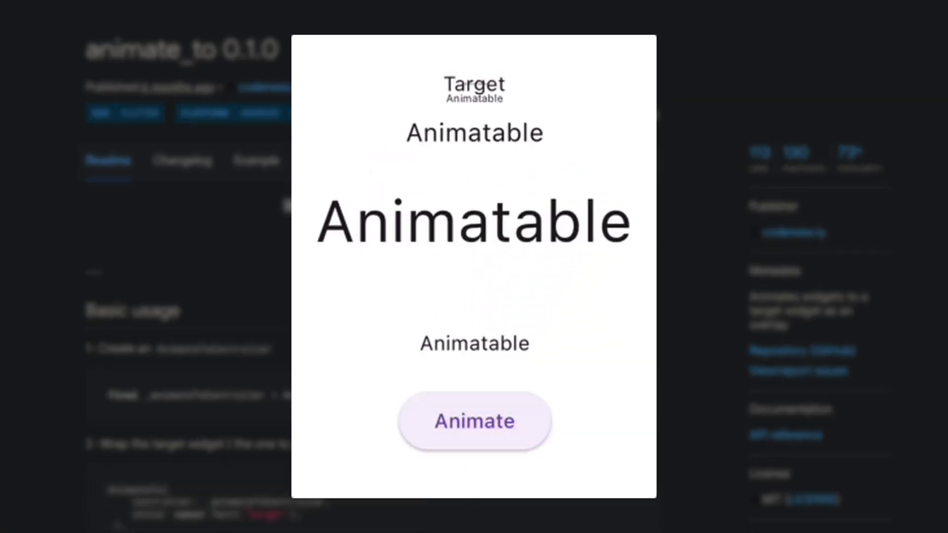
left_click(474, 421)
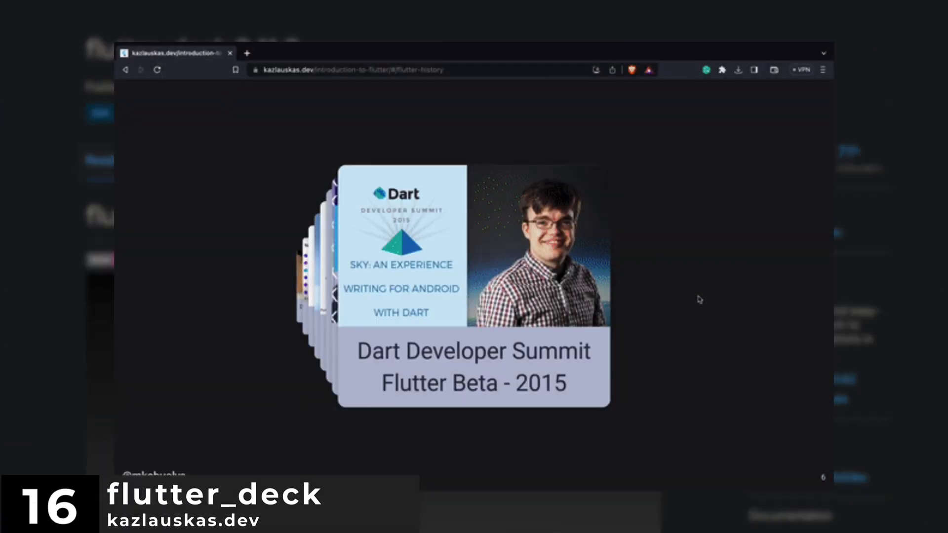
key("right")
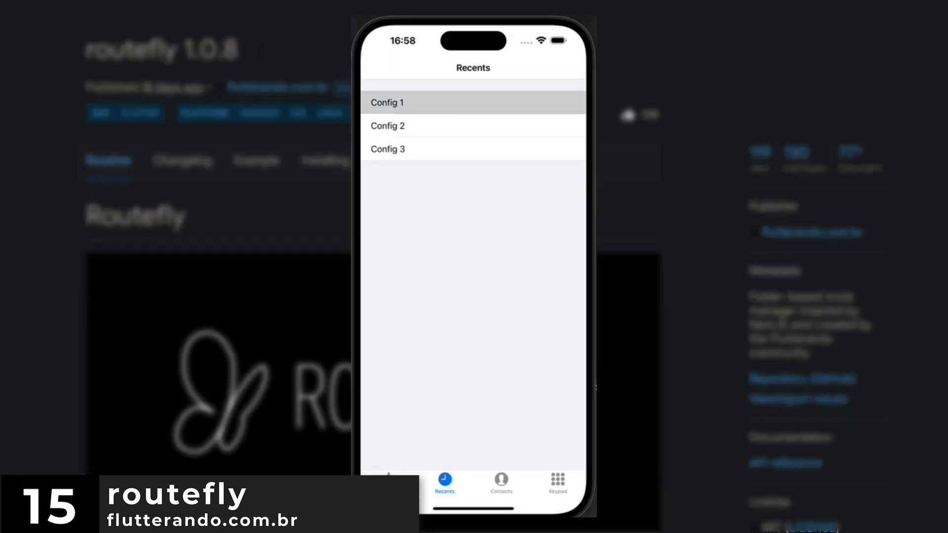
left_click(388, 484)
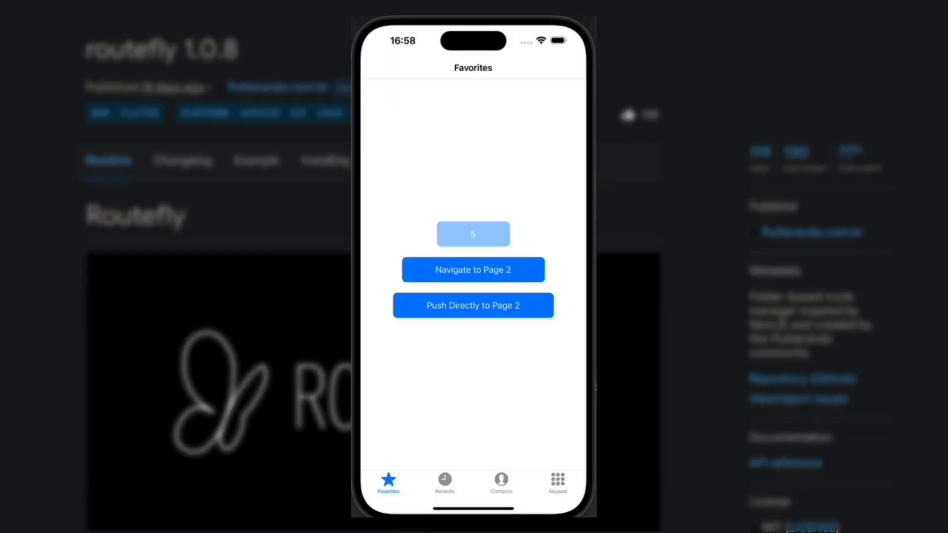
left_click(473, 270)
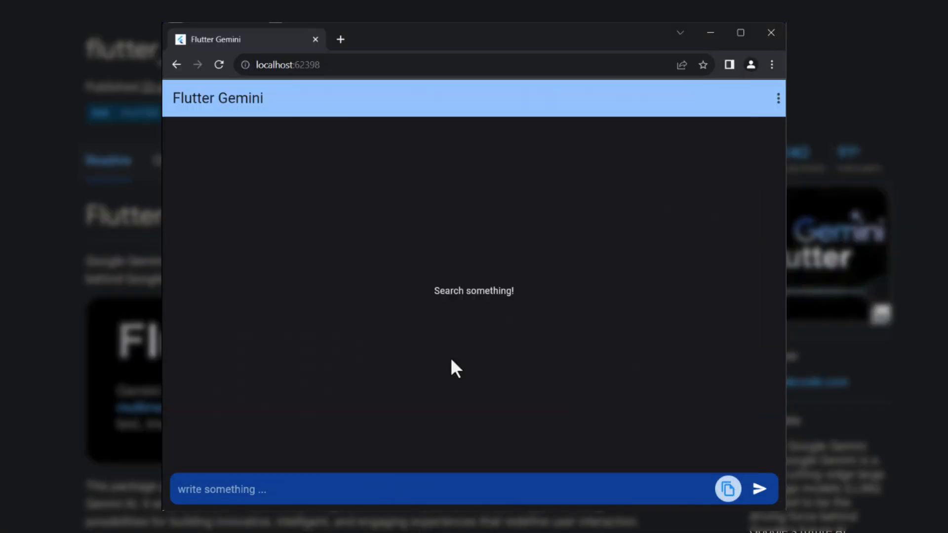
- Ask Flutter Gemini 'What is this picture?' about a food photo and send it
type("What")
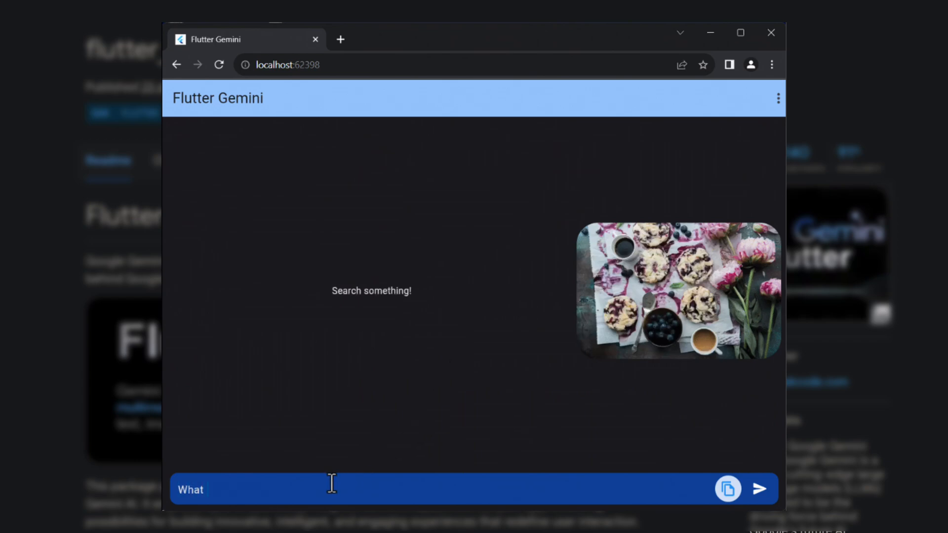
type("is this picture?")
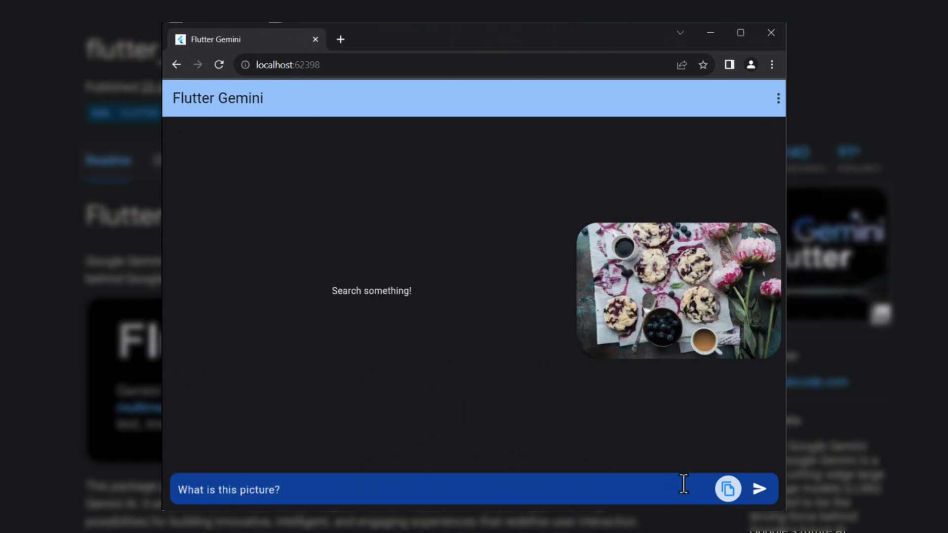
left_click(760, 489)
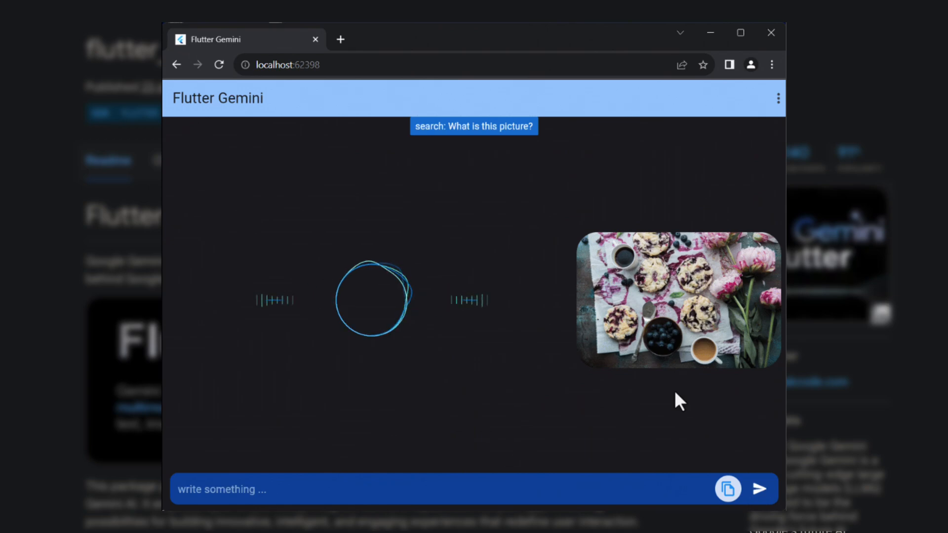
left_click(770, 33)
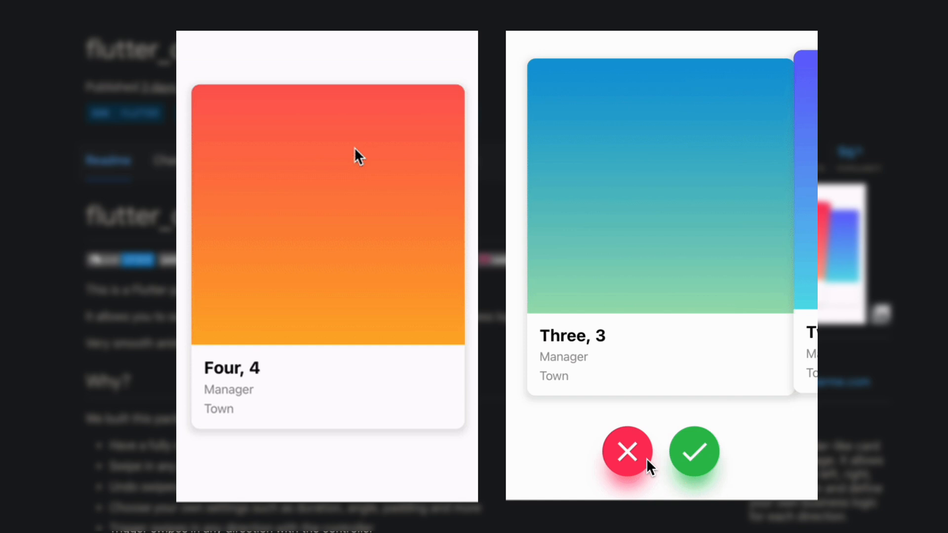
- Reject two flutter_card_swiper cards, then show riverpod_lint's widget and provider conversion actions
left_click(626, 451)
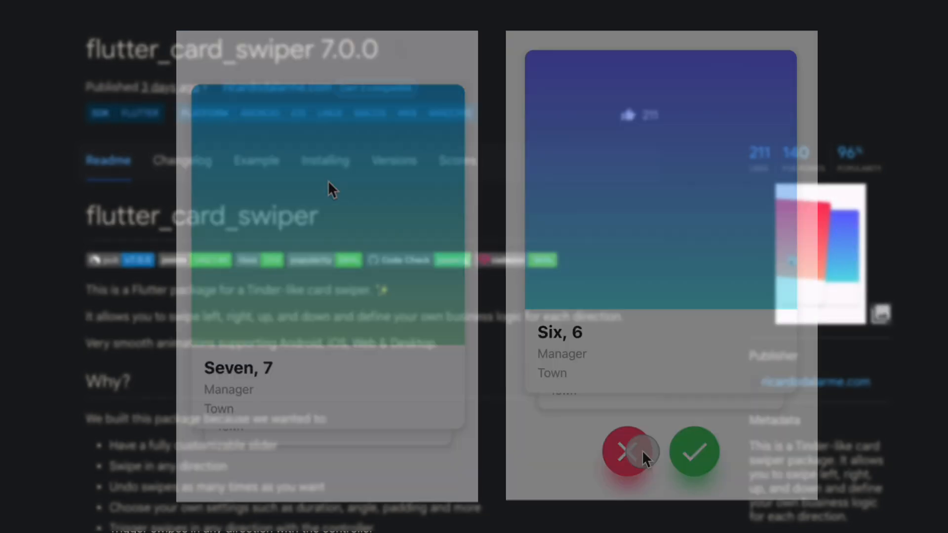
left_click(626, 452)
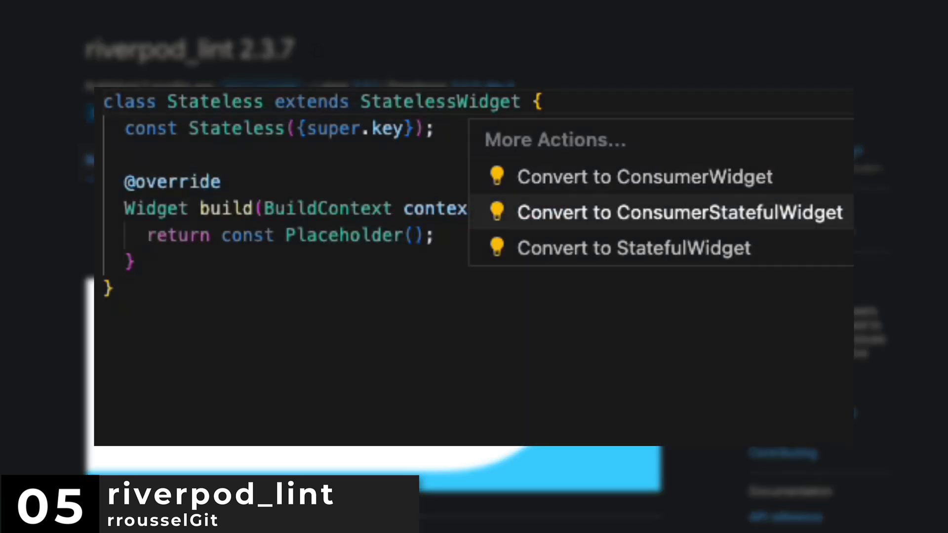
left_click(679, 212)
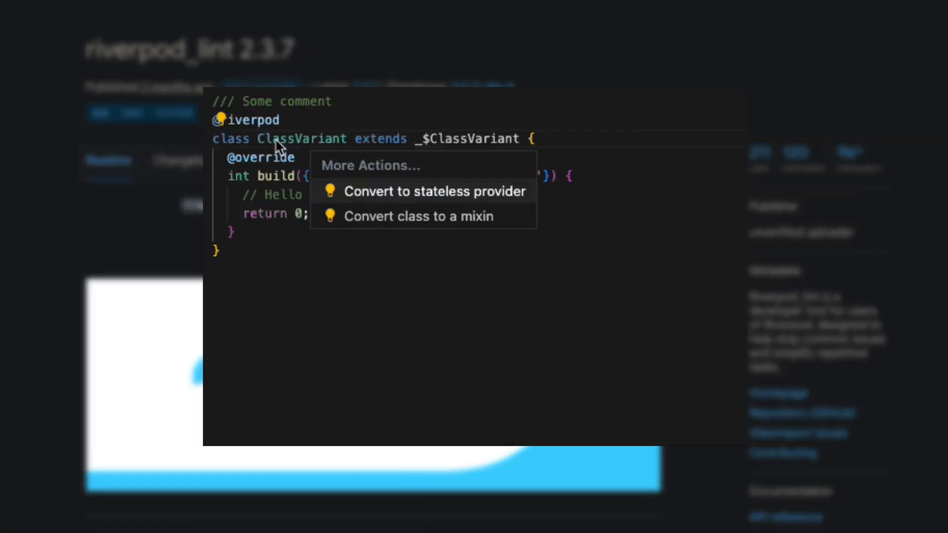
left_click(434, 191)
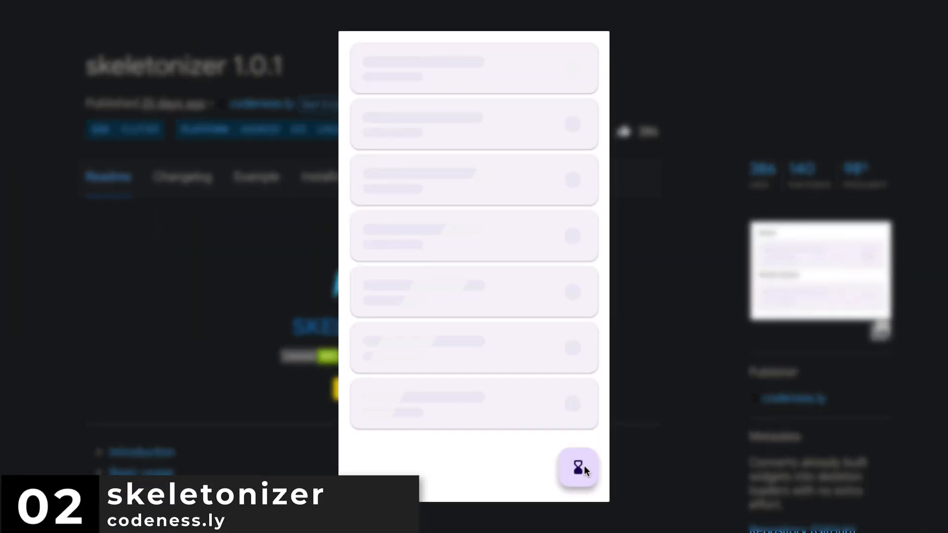
- Toggle skeletonizer placeholders, then run wolt_modal_sheet use cases and resize the playground window
left_click(578, 469)
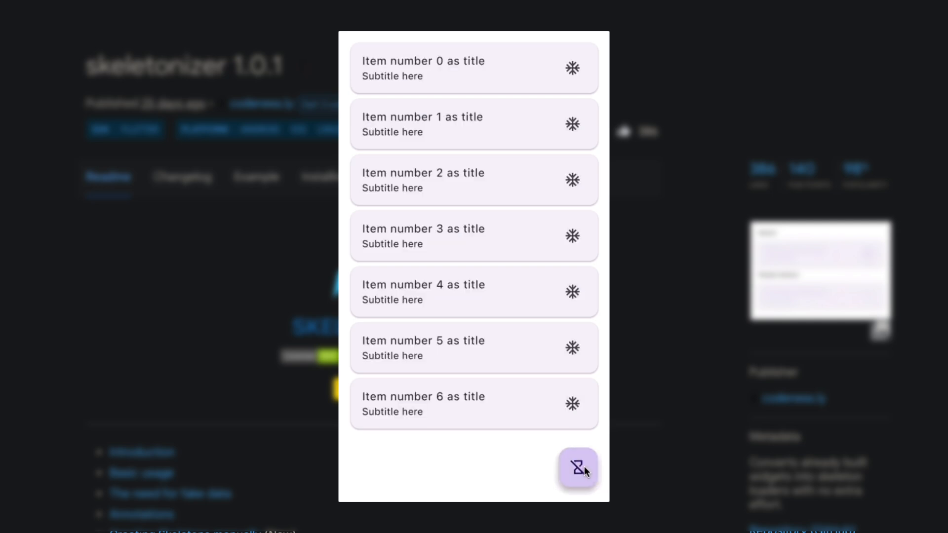
left_click(577, 470)
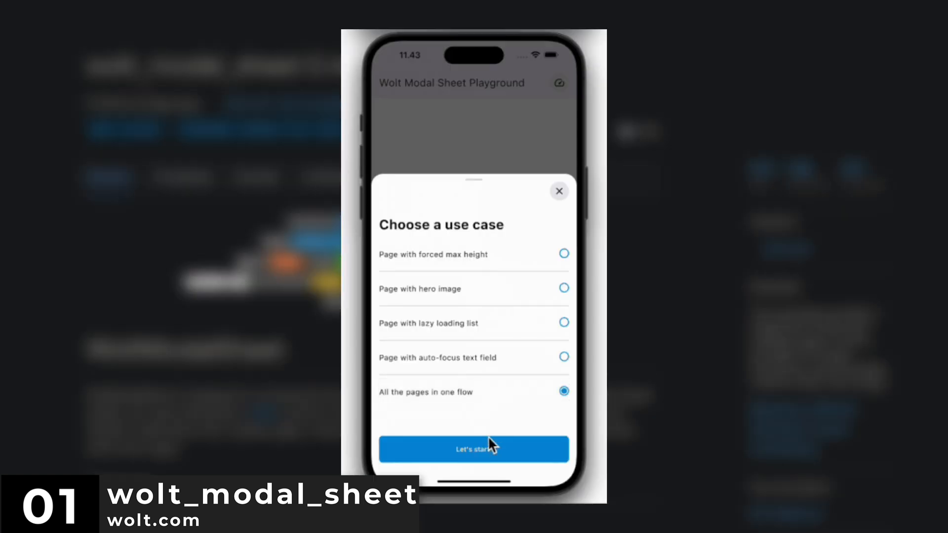
left_click(474, 449)
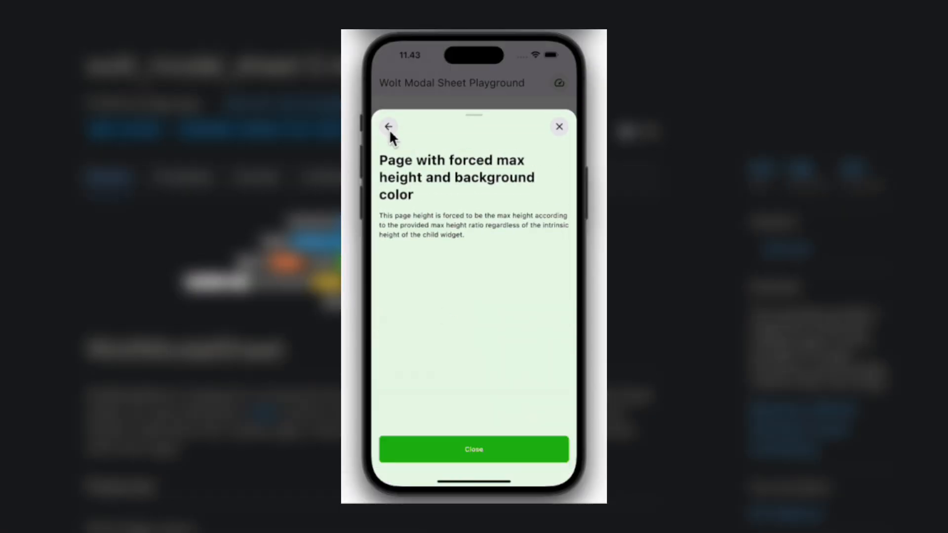
left_click(388, 127)
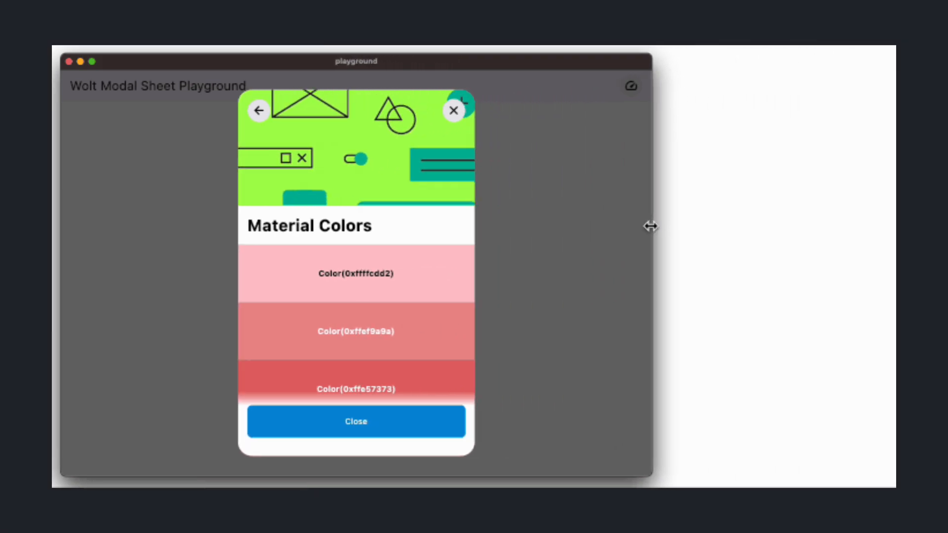
left_click_drag(652, 227, 305, 236)
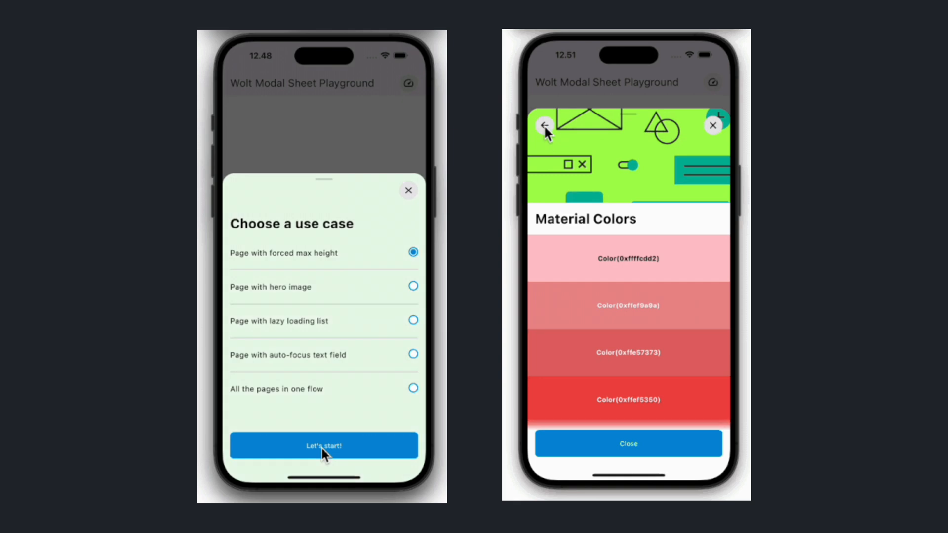
left_click(323, 445)
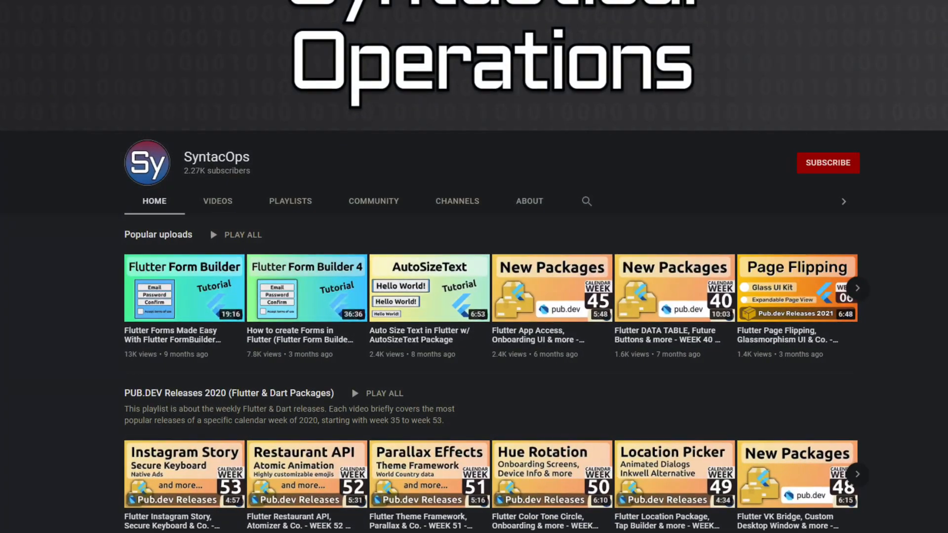
- Scroll the SyntacOps channel home through Popular uploads and the PUB.DEV Releases playlist
scroll("down", 3)
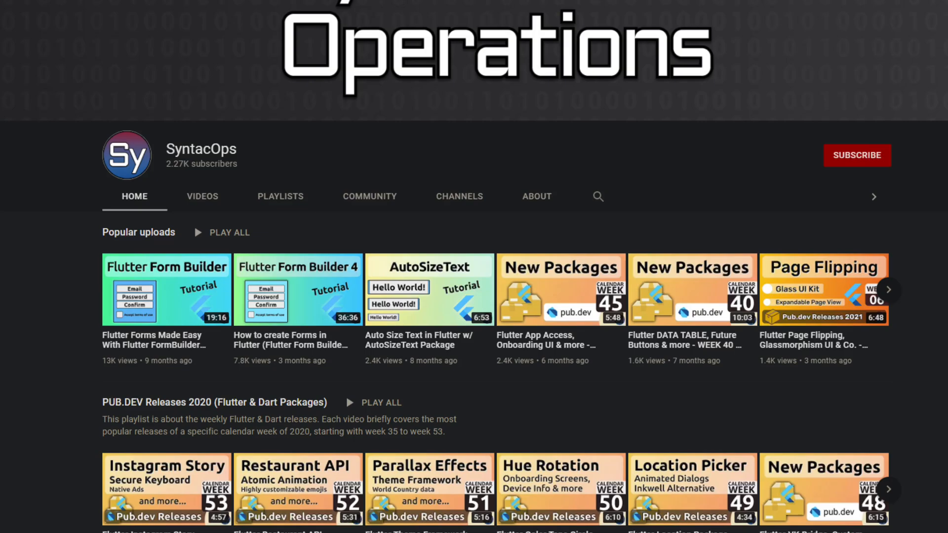
scroll("down", 3)
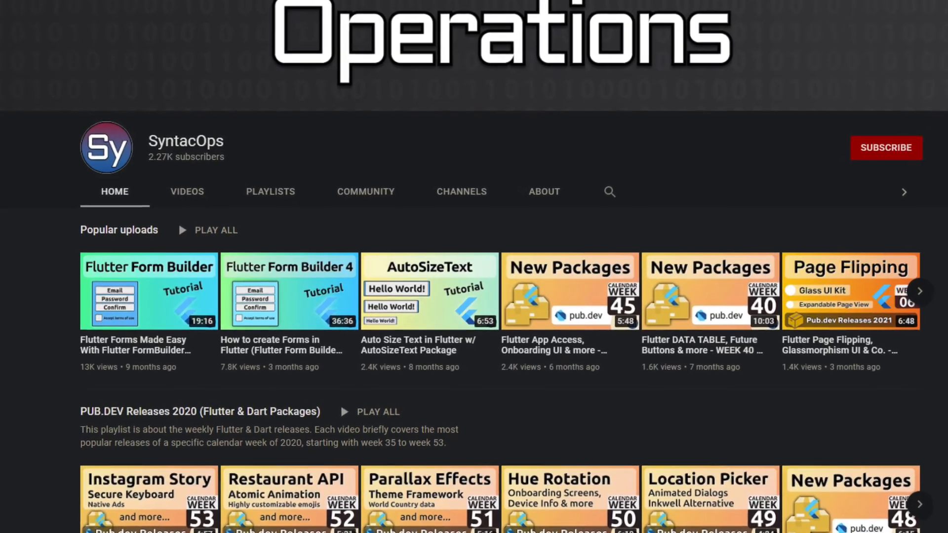